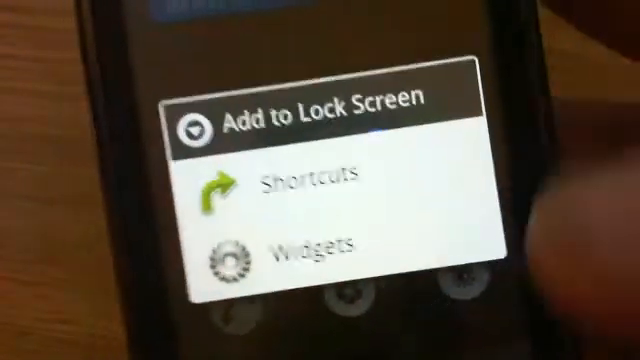
Show the Widgets list under Add to Lock Screen and scroll down to Power Control.
click(300, 248)
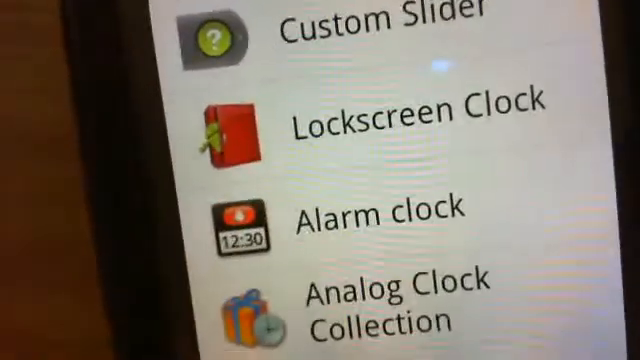
scroll(down, 3)
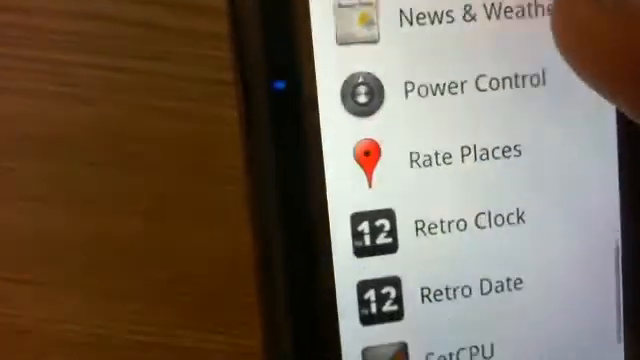